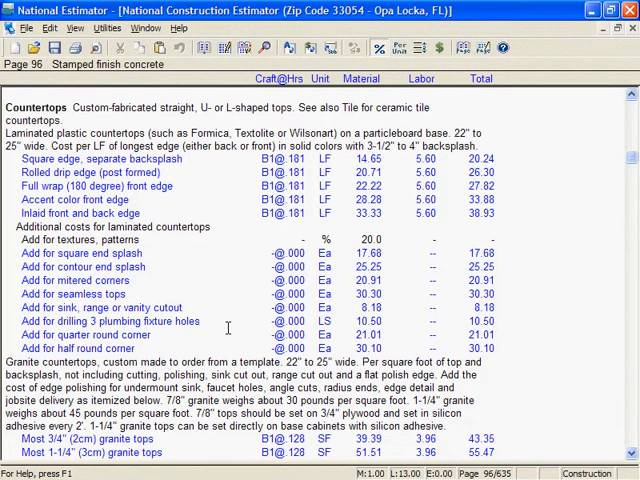
{"action": "mouse_move", "coordinate": [404, 186]}
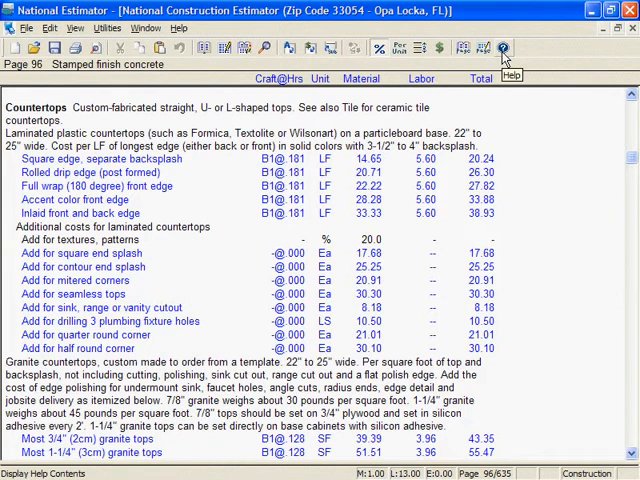
Search the help index for 'Pho' and open Phone Support to show Technical Support.
{"action": "left_click", "coordinate": [504, 48]}
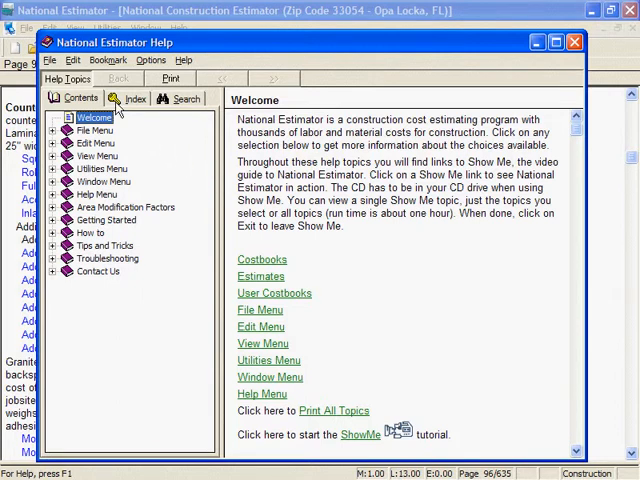
{"action": "left_click", "coordinate": [135, 98]}
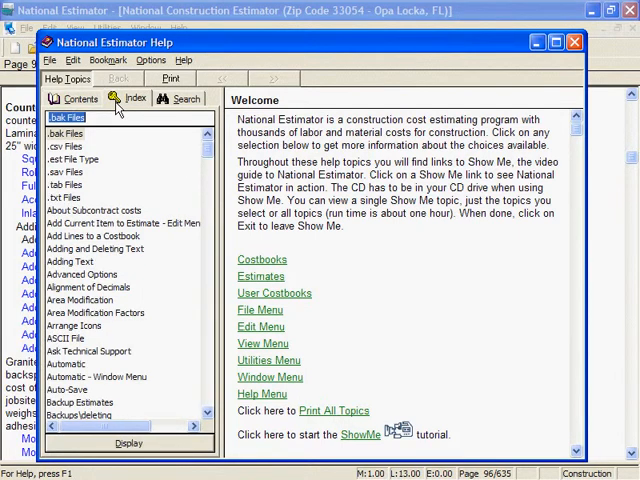
{"action": "type", "text": "Phone"}
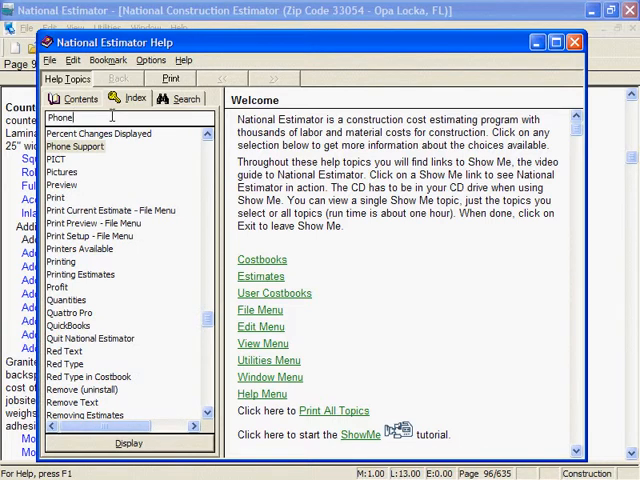
{"action": "double_click", "coordinate": [76, 147]}
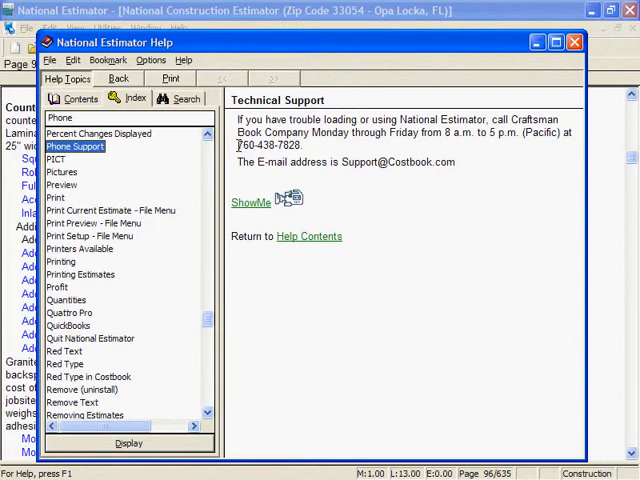
{"action": "double_click", "coordinate": [267, 146]}
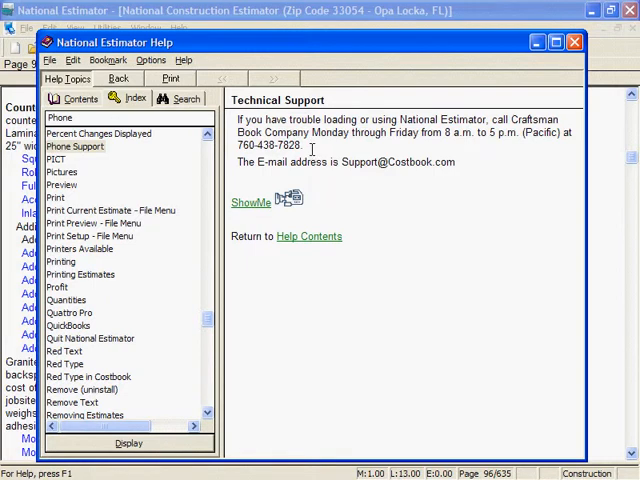
Open the Guide to National Estimator topic, bring up Print Topic, then close help.
{"action": "left_click", "coordinate": [61, 118]}
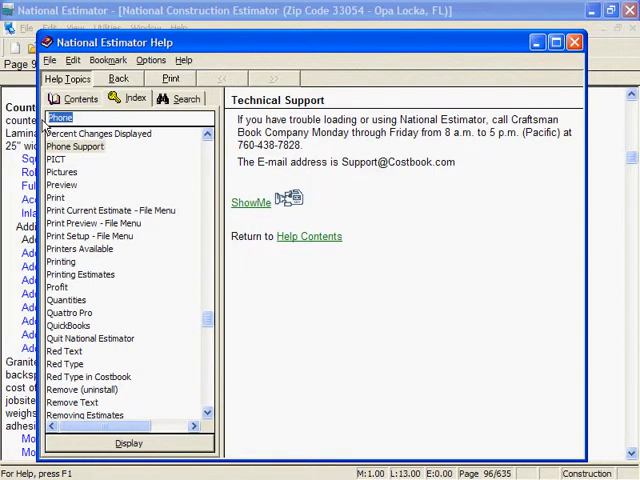
{"action": "type", "text": "Guide to National Estimator"}
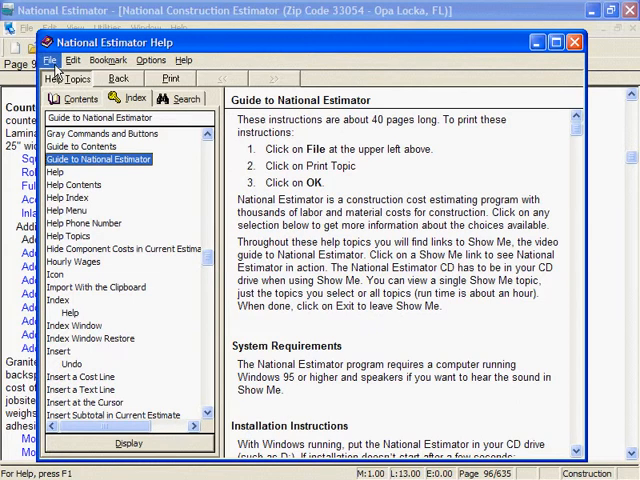
{"action": "left_click", "coordinate": [49, 60]}
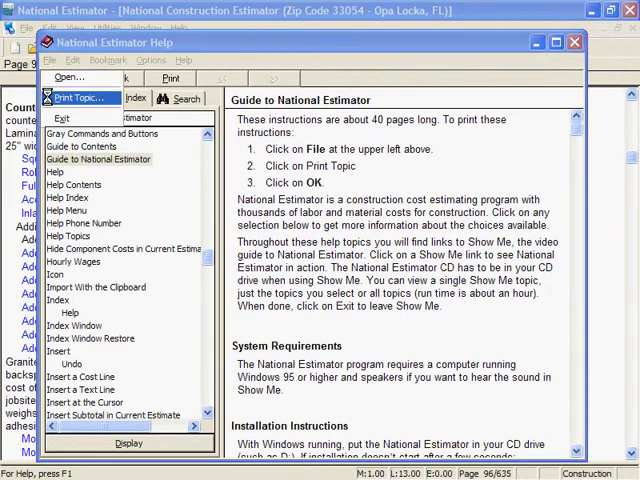
{"action": "left_click", "coordinate": [79, 97]}
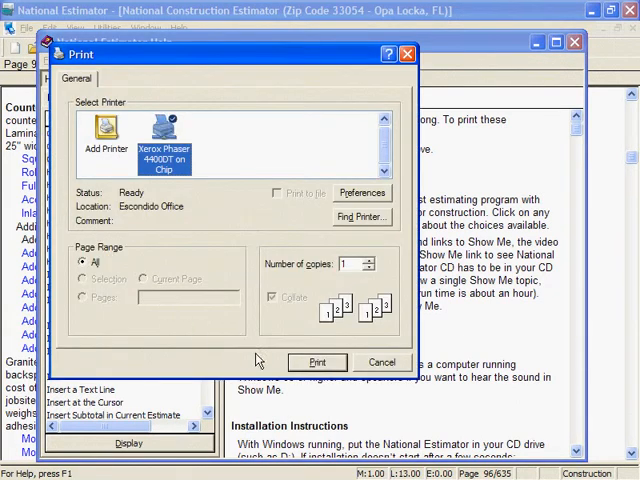
{"action": "left_click", "coordinate": [317, 362]}
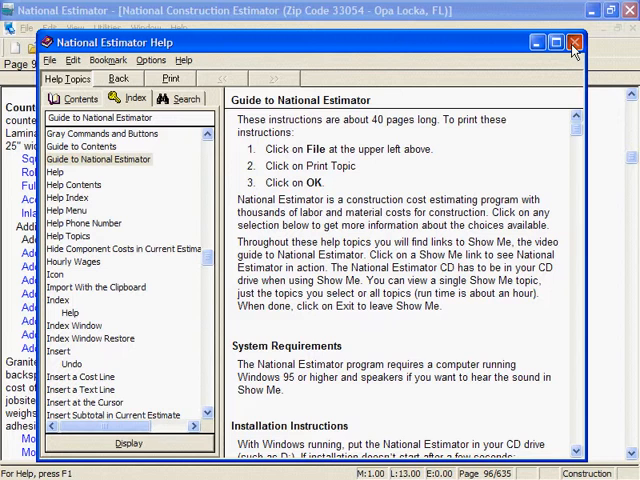
{"action": "left_click", "coordinate": [574, 42]}
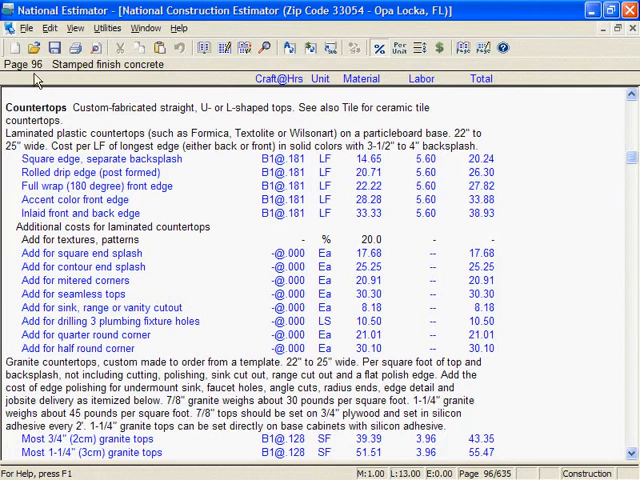
Delete Just Testing.est from the Open dialog, confirming it goes to the Recycle Bin.
{"action": "left_click", "coordinate": [27, 28]}
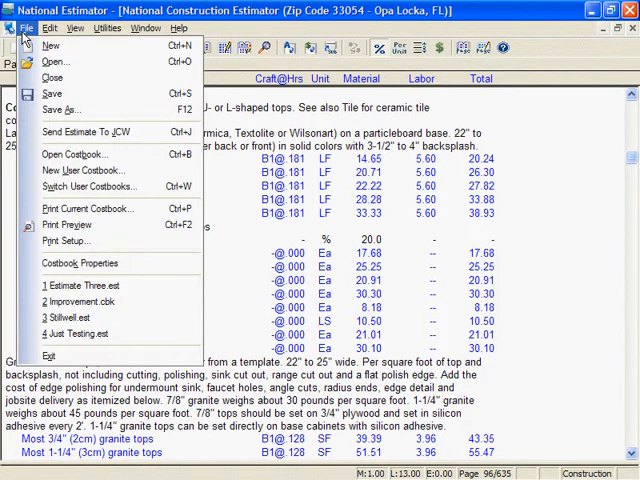
{"action": "mouse_move", "coordinate": [55, 61]}
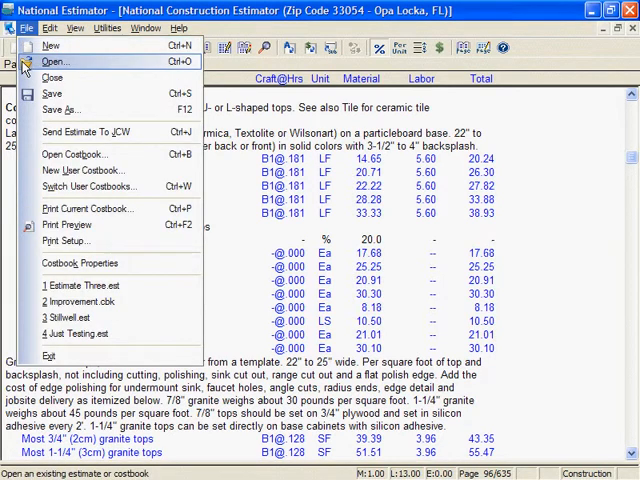
{"action": "left_click", "coordinate": [54, 61]}
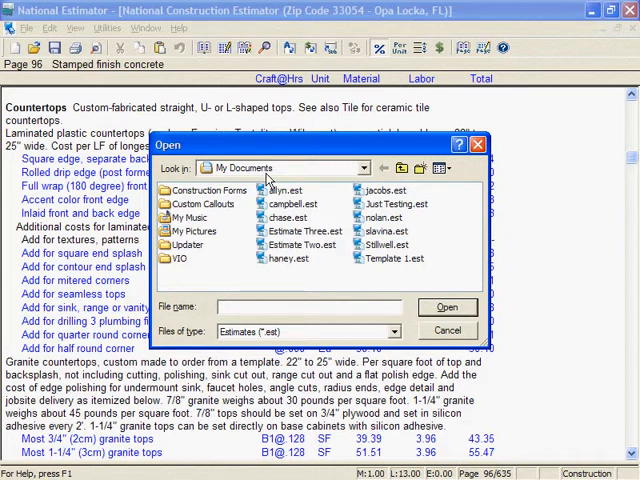
{"action": "mouse_move", "coordinate": [362, 206]}
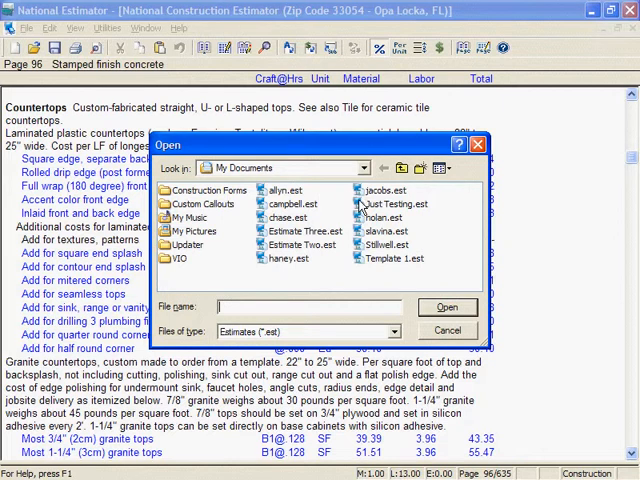
{"action": "right_click", "coordinate": [393, 204]}
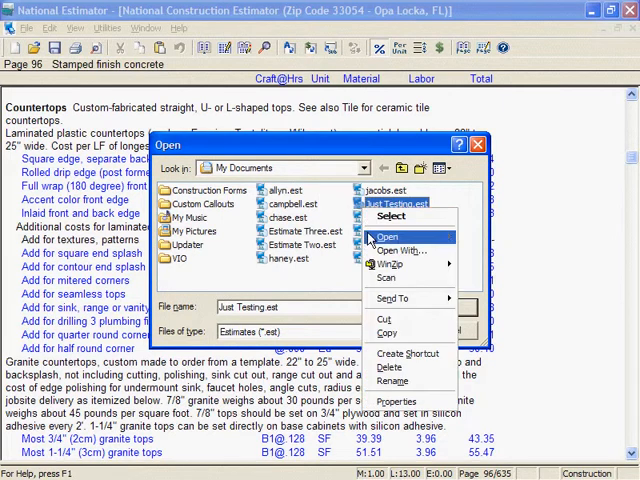
{"action": "mouse_move", "coordinate": [390, 367]}
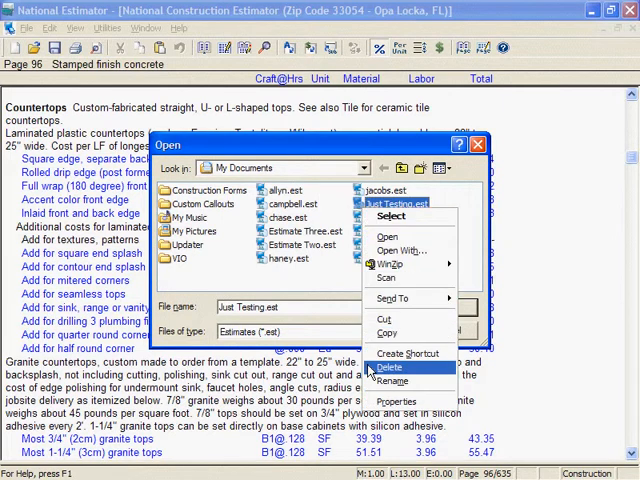
{"action": "left_click", "coordinate": [394, 366]}
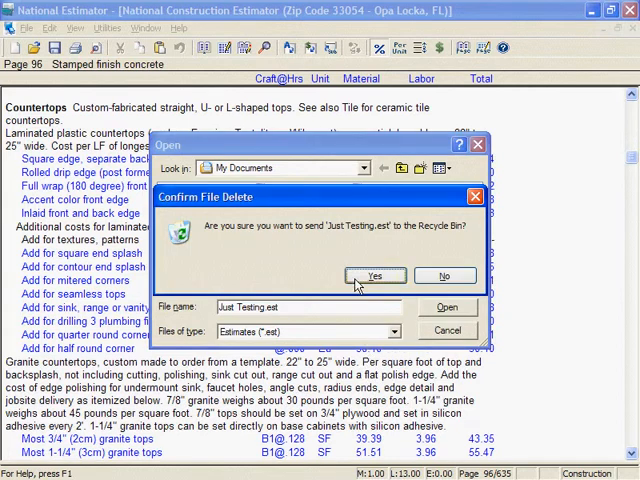
{"action": "left_click", "coordinate": [374, 275]}
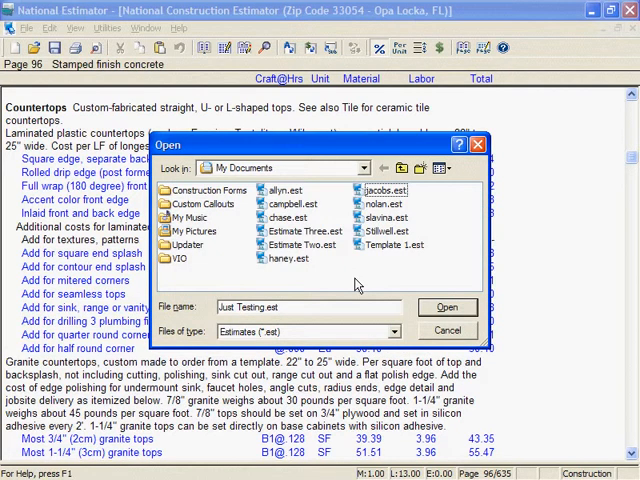
Cancel the Open dialog and bring up the File menu again.
{"action": "left_click", "coordinate": [447, 330]}
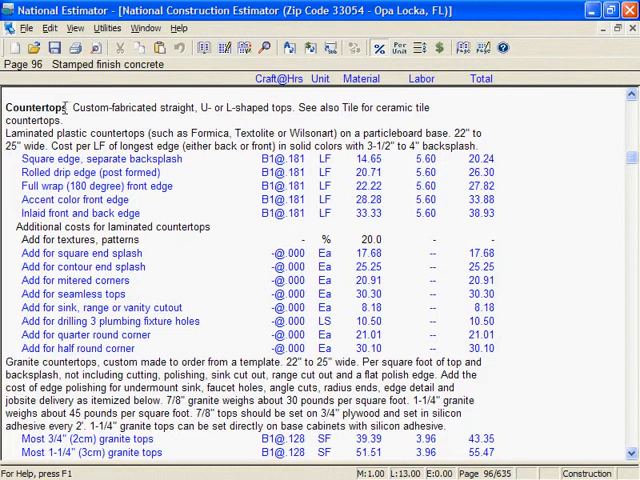
{"action": "left_click", "coordinate": [29, 27]}
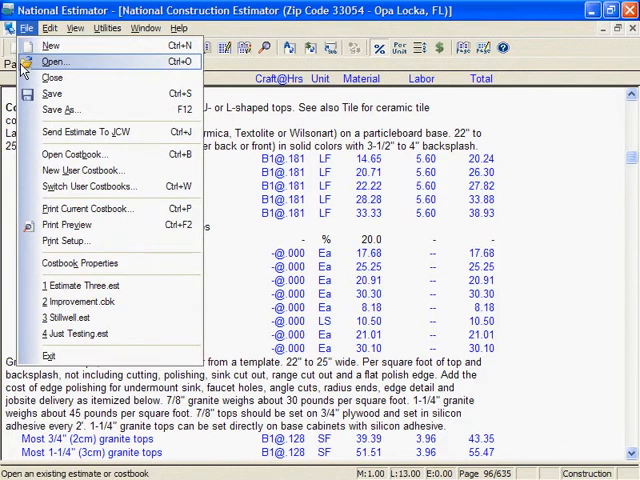
Delete the Just Testing.BK$ backup file, then cancel the Open dialog.
{"action": "left_click", "coordinate": [54, 61]}
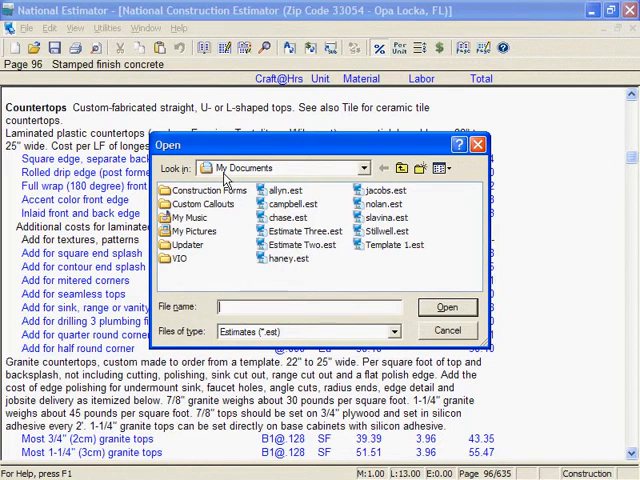
{"action": "mouse_move", "coordinate": [340, 280]}
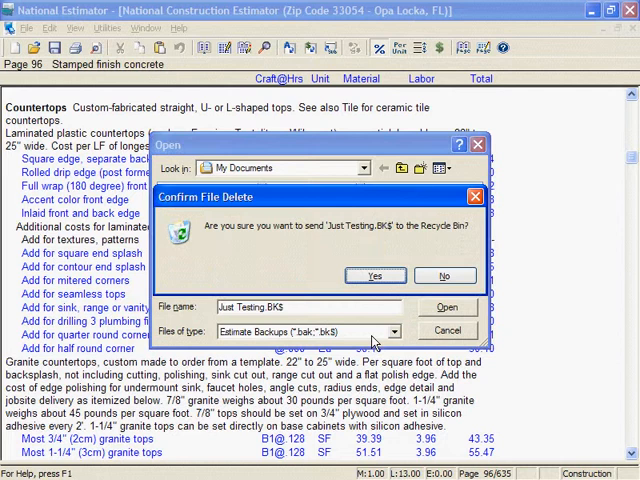
{"action": "left_click", "coordinate": [374, 275]}
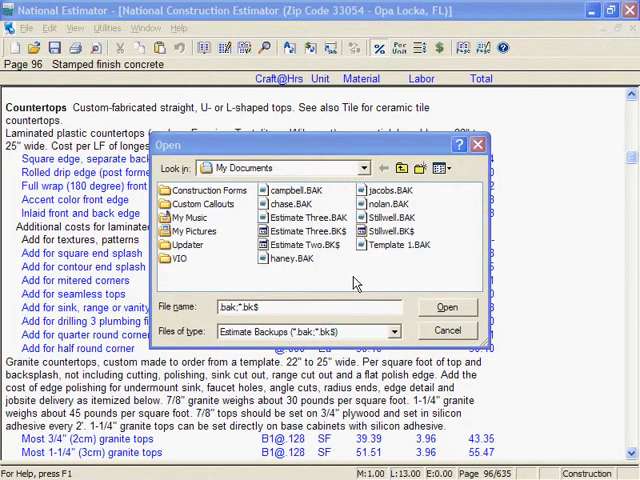
{"action": "mouse_move", "coordinate": [357, 288]}
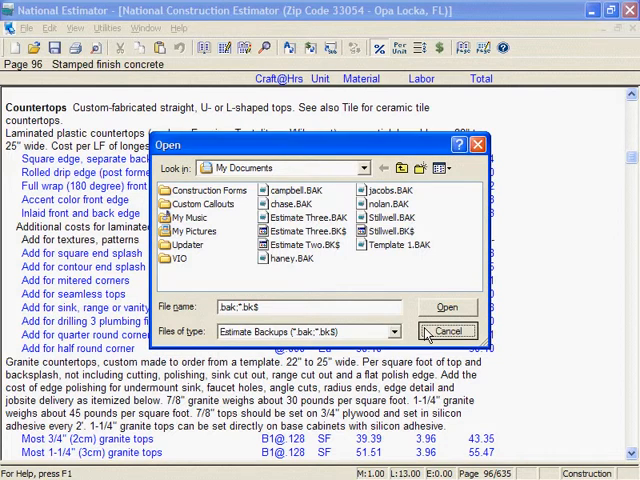
{"action": "left_click", "coordinate": [448, 331]}
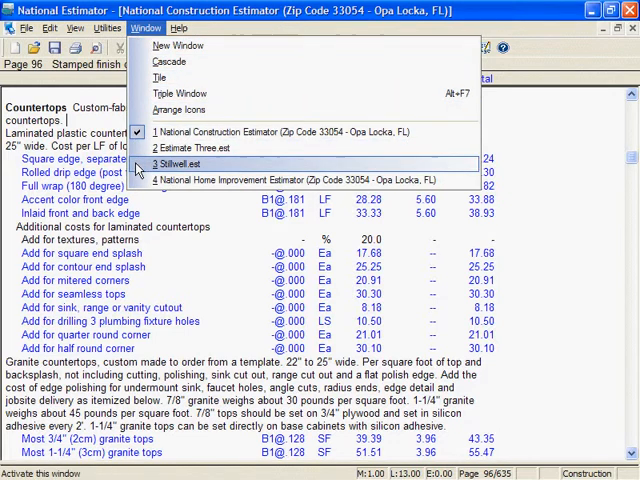
{"action": "left_click", "coordinate": [180, 163]}
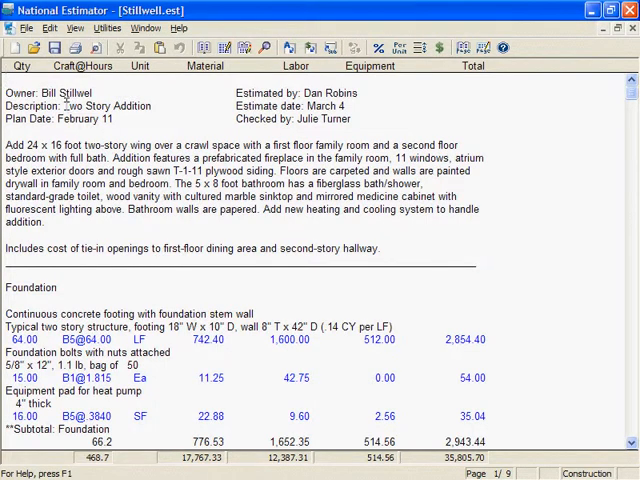
{"action": "double_click", "coordinate": [55, 92]}
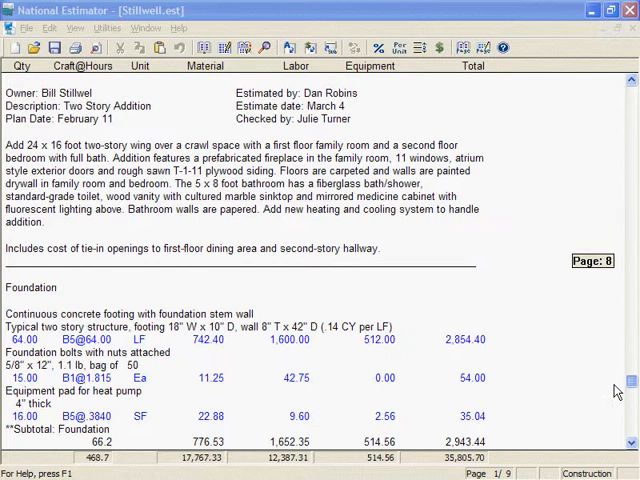
Scroll to the Stillwell totals ($50,700) and send the estimate to Job Cost Wizard.
{"action": "scroll", "scroll_direction": "down", "scroll_amount": 3}
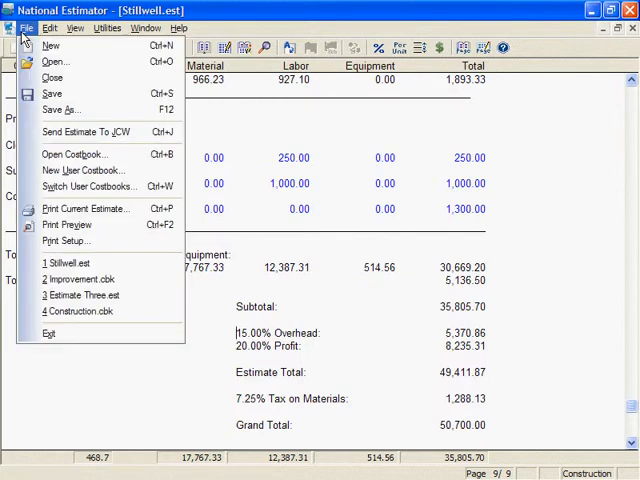
{"action": "mouse_move", "coordinate": [87, 131]}
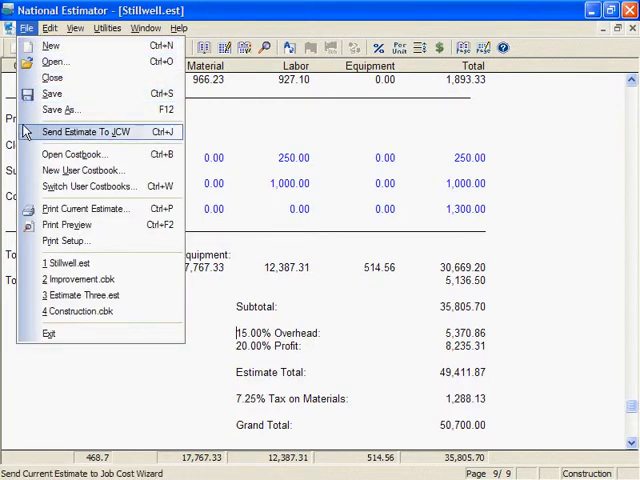
{"action": "left_click", "coordinate": [86, 131]}
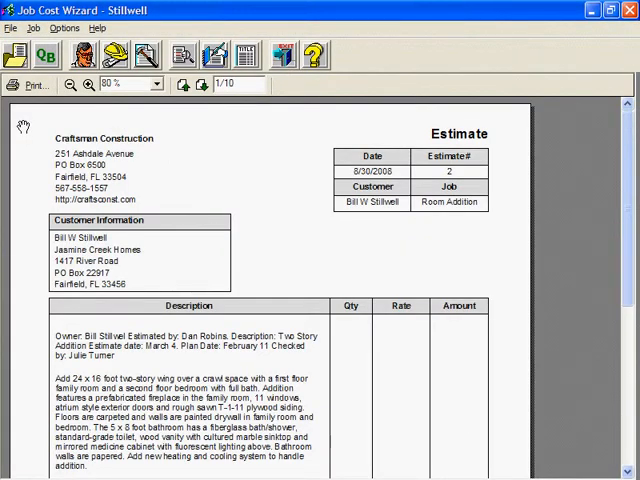
Scroll page one of the Stillwell estimate down to the $2,943.44 Foundation subtotal.
{"action": "scroll", "scroll_direction": "down", "scroll_amount": 3}
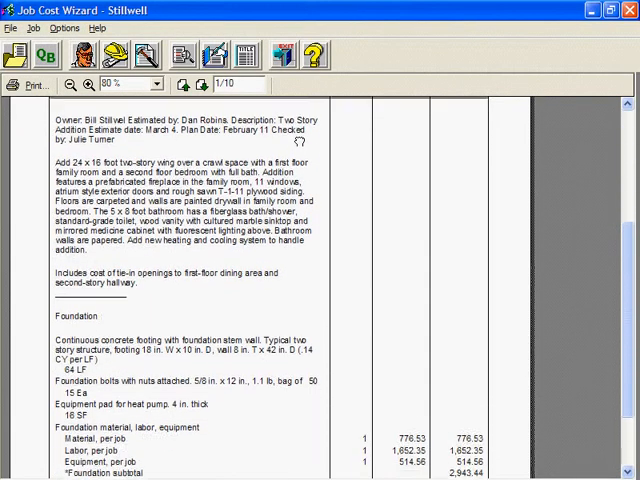
{"action": "scroll", "scroll_direction": "down", "scroll_amount": 3}
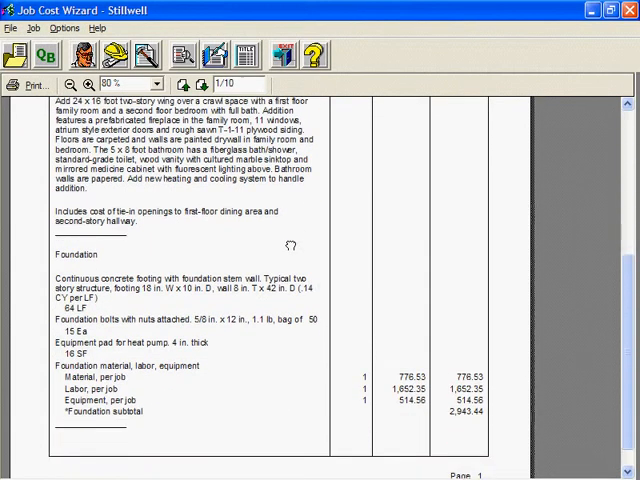
{"action": "scroll", "scroll_direction": "down", "scroll_amount": 3}
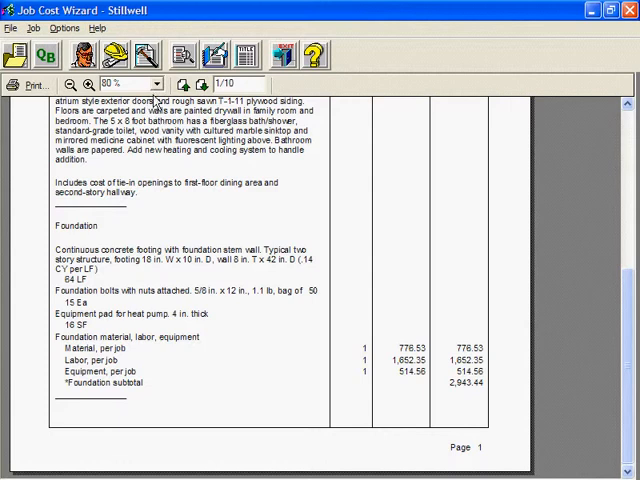
Zoom the estimate preview from 80% to 90% and return to the top of page one.
{"action": "left_click", "coordinate": [160, 84]}
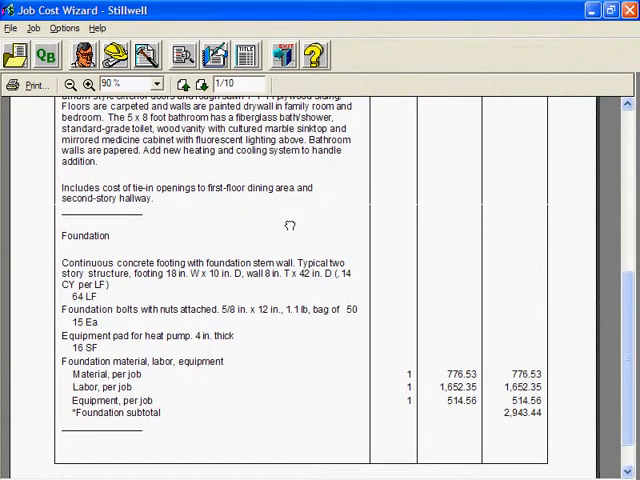
{"action": "scroll", "scroll_direction": "down", "scroll_amount": 3}
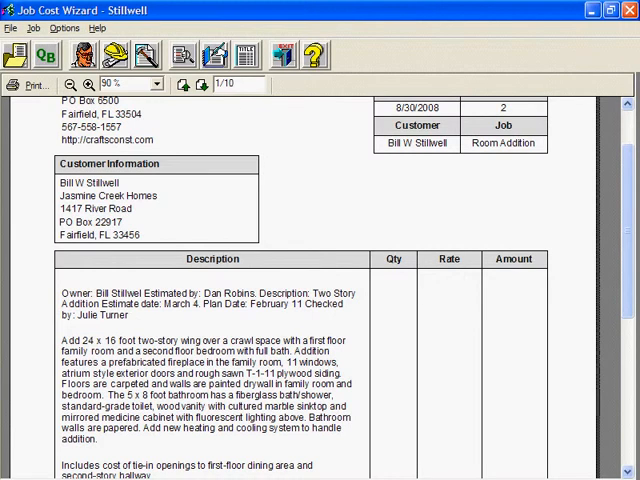
{"action": "scroll", "scroll_direction": "up", "scroll_amount": 3}
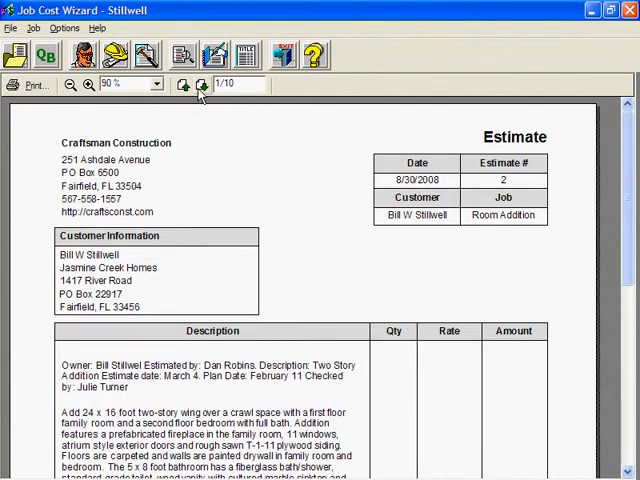
Jump to page 10 and scroll down to the $50,700.01 total.
{"action": "left_click", "coordinate": [202, 84]}
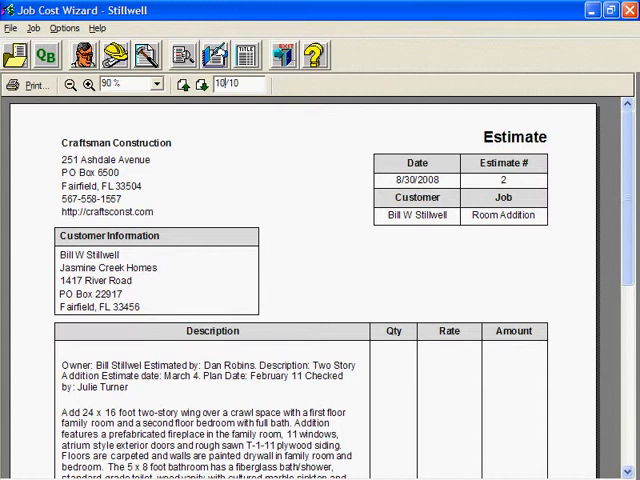
{"action": "scroll", "scroll_direction": "down", "scroll_amount": 3}
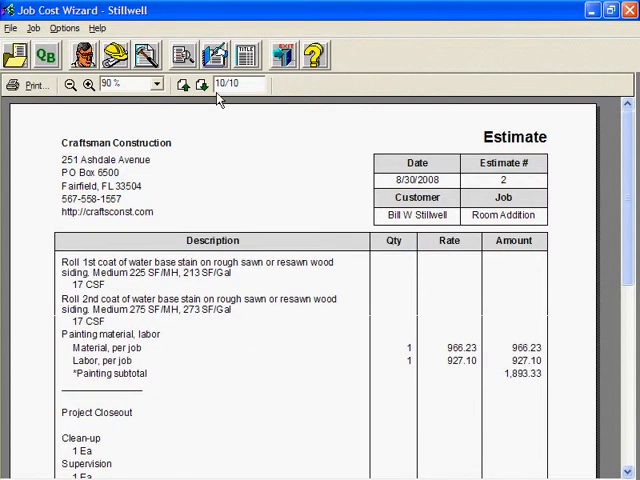
{"action": "mouse_move", "coordinate": [245, 157]}
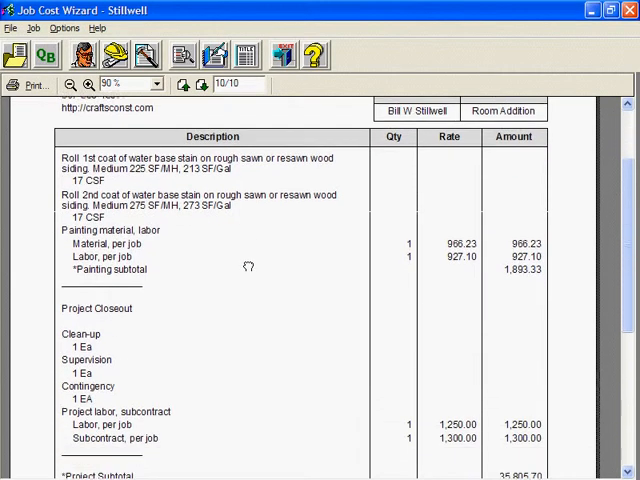
{"action": "scroll", "scroll_direction": "down", "scroll_amount": 3}
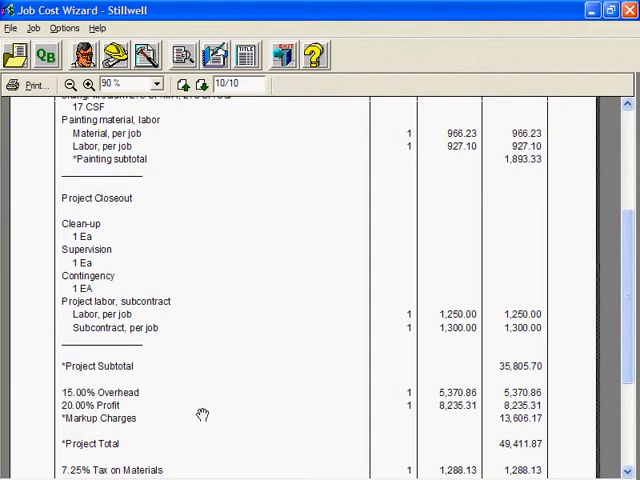
{"action": "scroll", "scroll_direction": "down", "scroll_amount": 3}
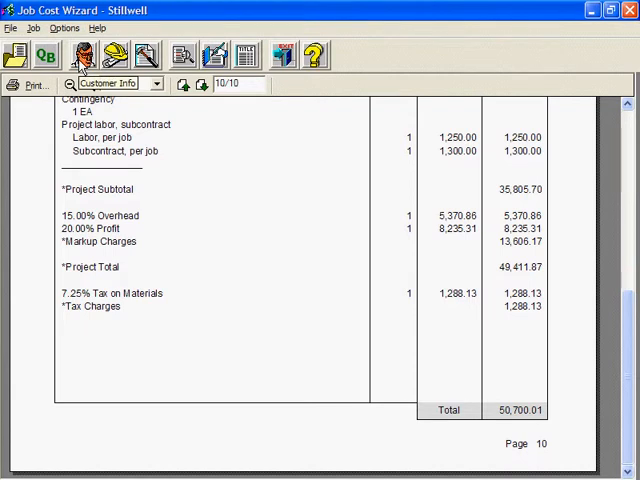
{"action": "left_click", "coordinate": [110, 83]}
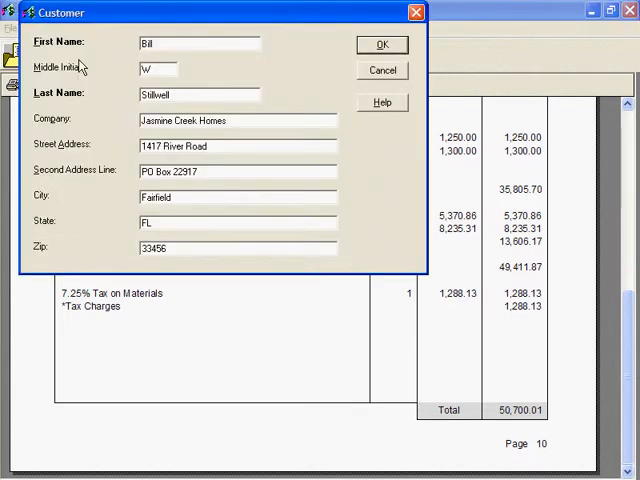
{"action": "mouse_move", "coordinate": [332, 85]}
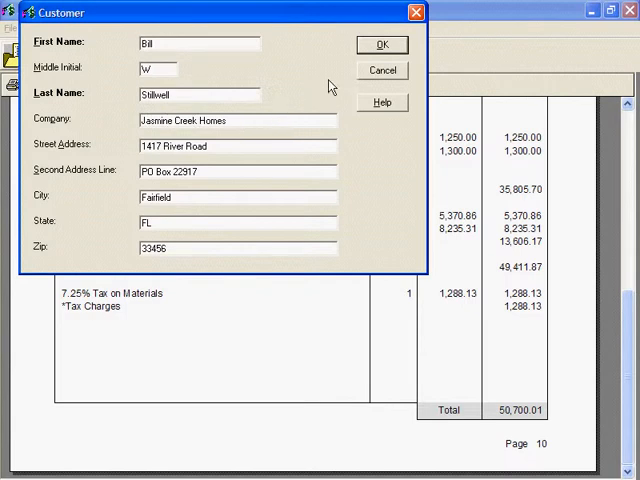
{"action": "left_click", "coordinate": [382, 44]}
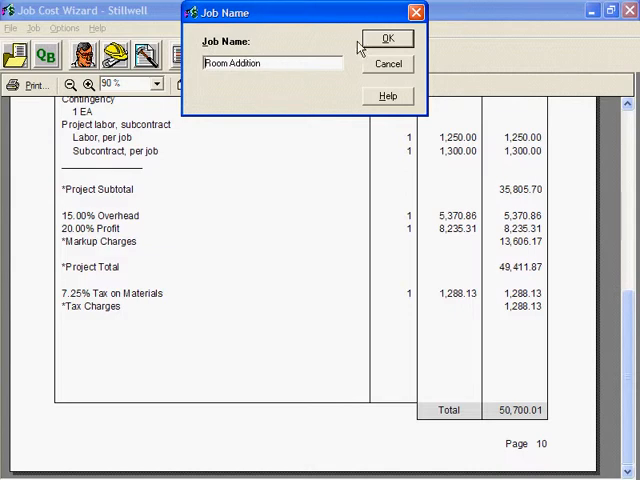
Keep 'Room Addition' as the job name and enter estimate number 547.
{"action": "left_click", "coordinate": [388, 38]}
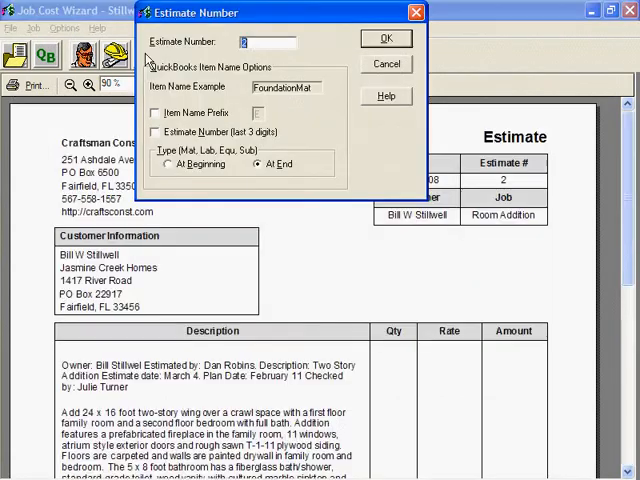
{"action": "type", "text": "547"}
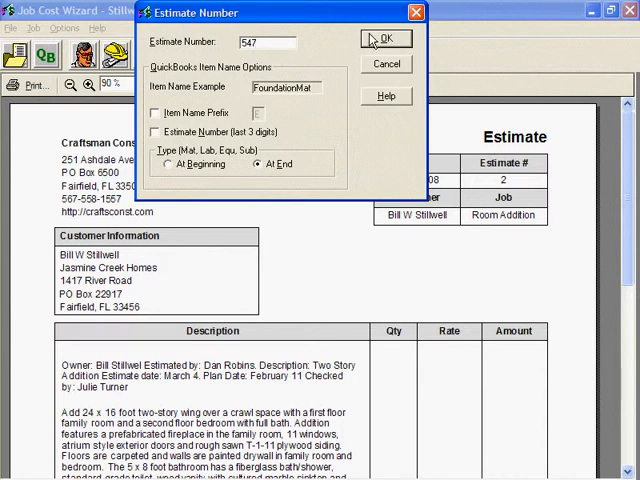
{"action": "left_click", "coordinate": [385, 38]}
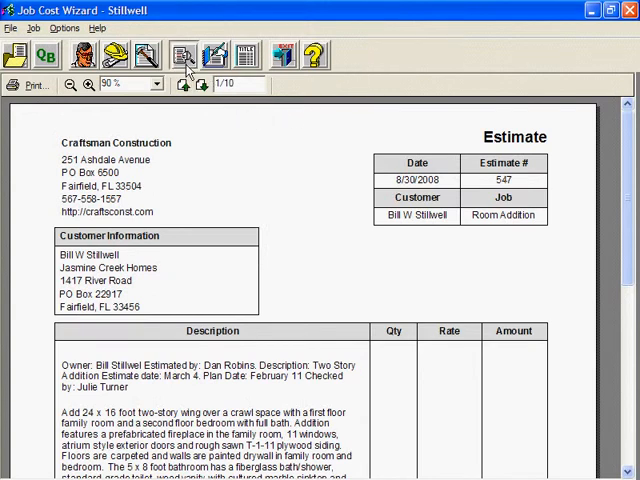
Set the Amount of Detail to Subtotals Only for every cost type.
{"action": "left_click", "coordinate": [182, 55]}
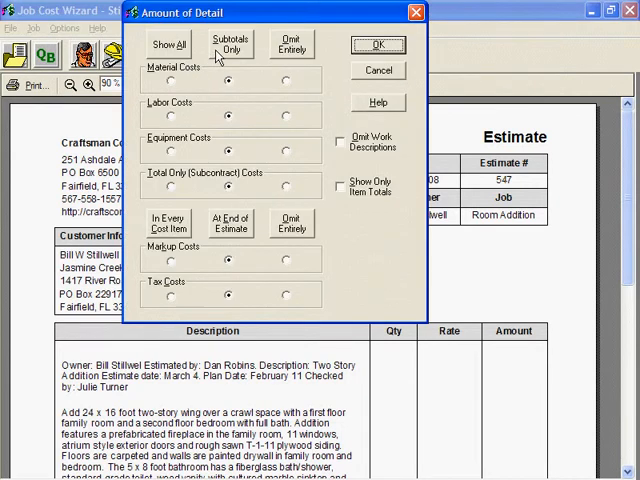
{"action": "left_click", "coordinate": [230, 45]}
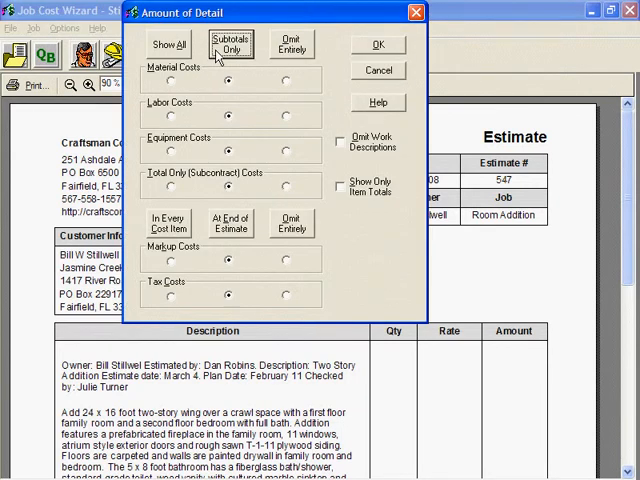
{"action": "mouse_move", "coordinate": [219, 137]}
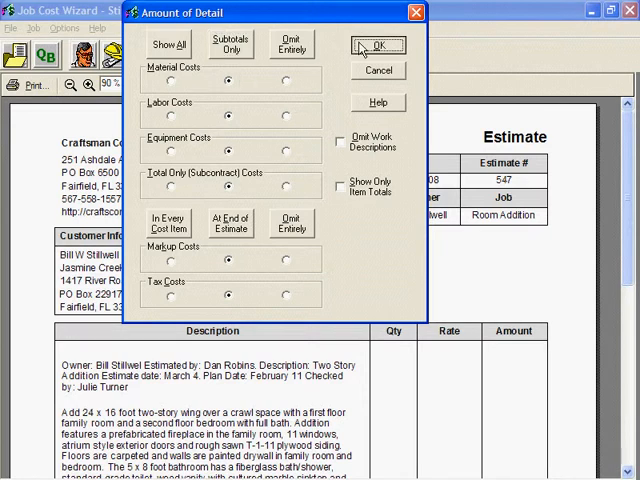
{"action": "left_click", "coordinate": [378, 46]}
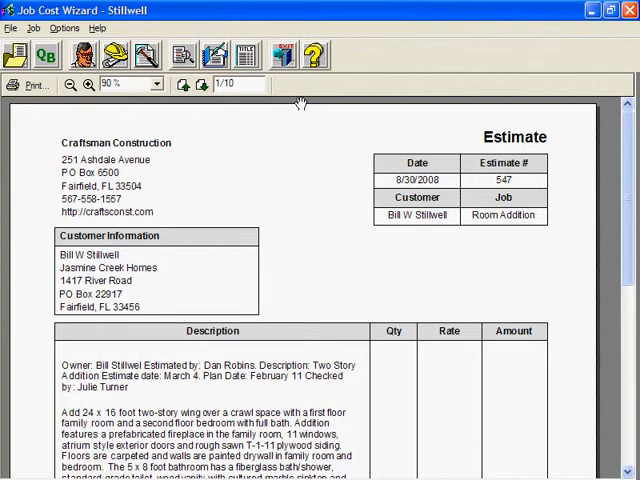
{"action": "mouse_move", "coordinate": [246, 55]}
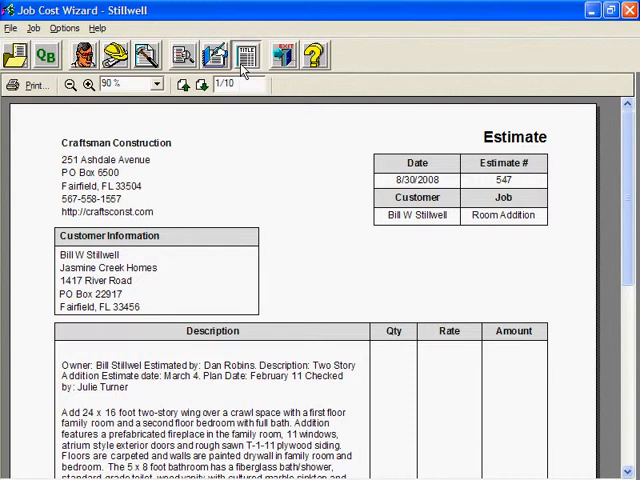
Give the estimate the custom document title 'Alternate Bid'.
{"action": "left_click", "coordinate": [246, 55]}
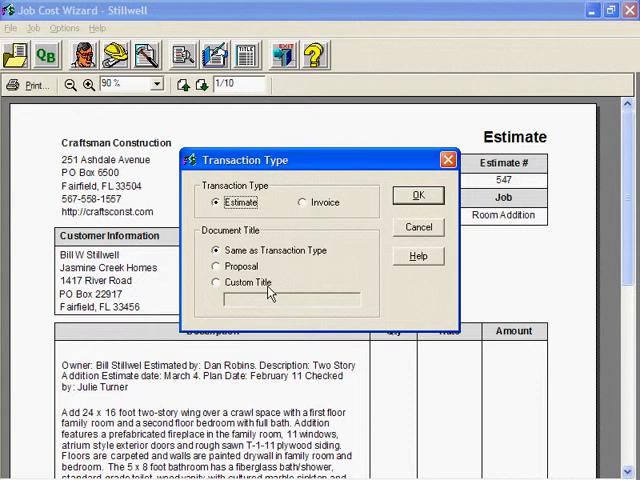
{"action": "left_click", "coordinate": [215, 282]}
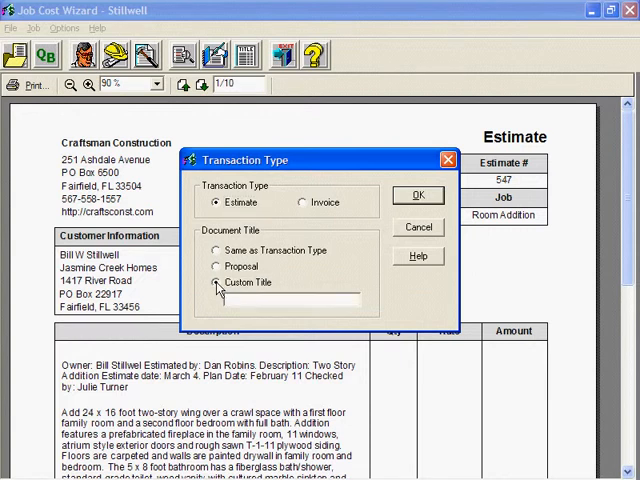
{"action": "type", "text": "Ah"}
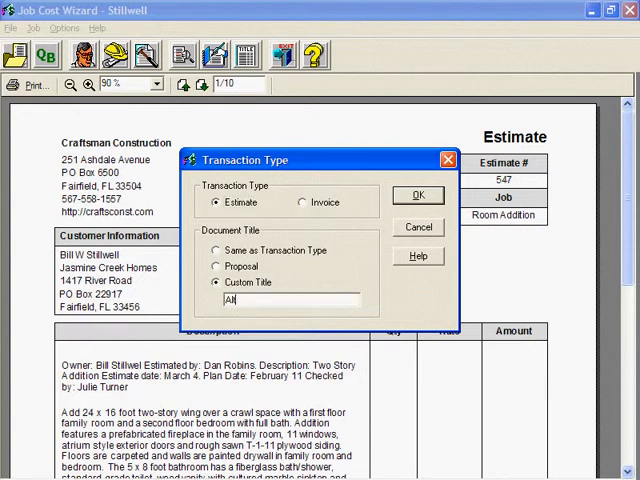
{"action": "type", "text": "Alternate"}
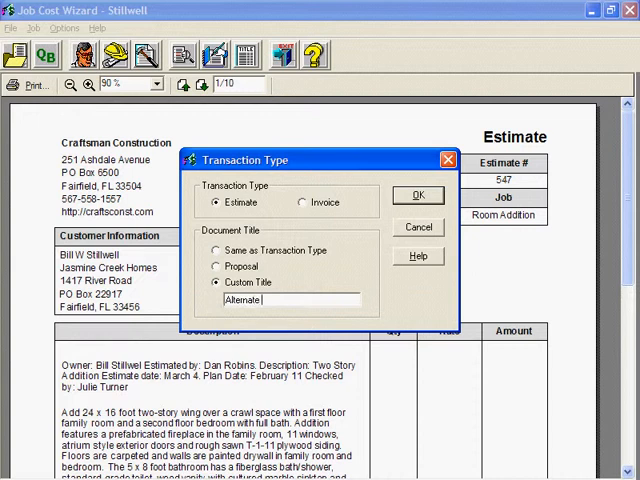
{"action": "type", "text": "Bid"}
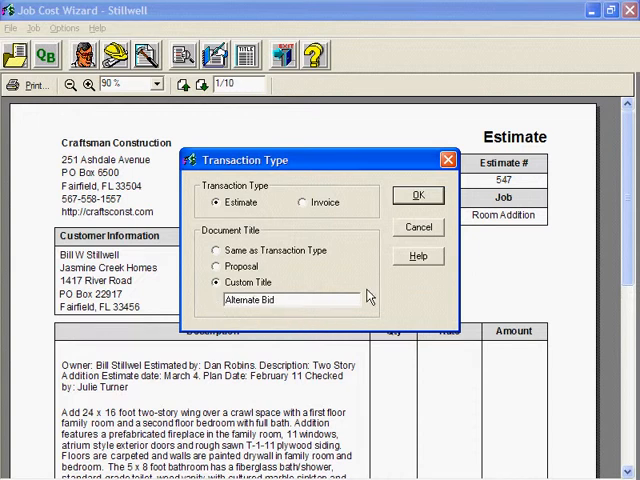
{"action": "left_click", "coordinate": [417, 195]}
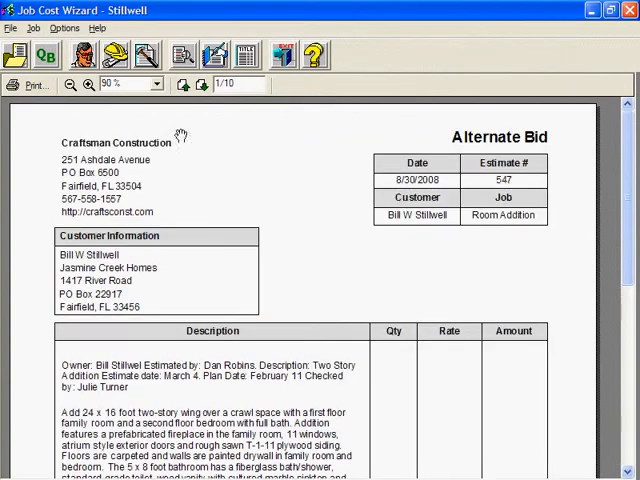
Open the Options menu containing Your Company Info.
{"action": "left_click", "coordinate": [64, 28]}
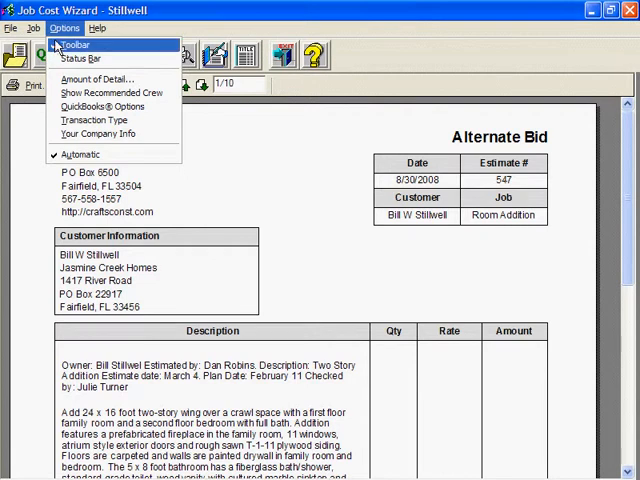
{"action": "mouse_move", "coordinate": [92, 133]}
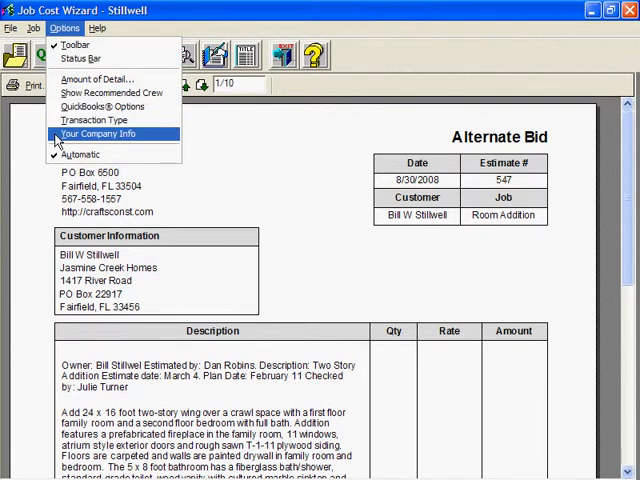